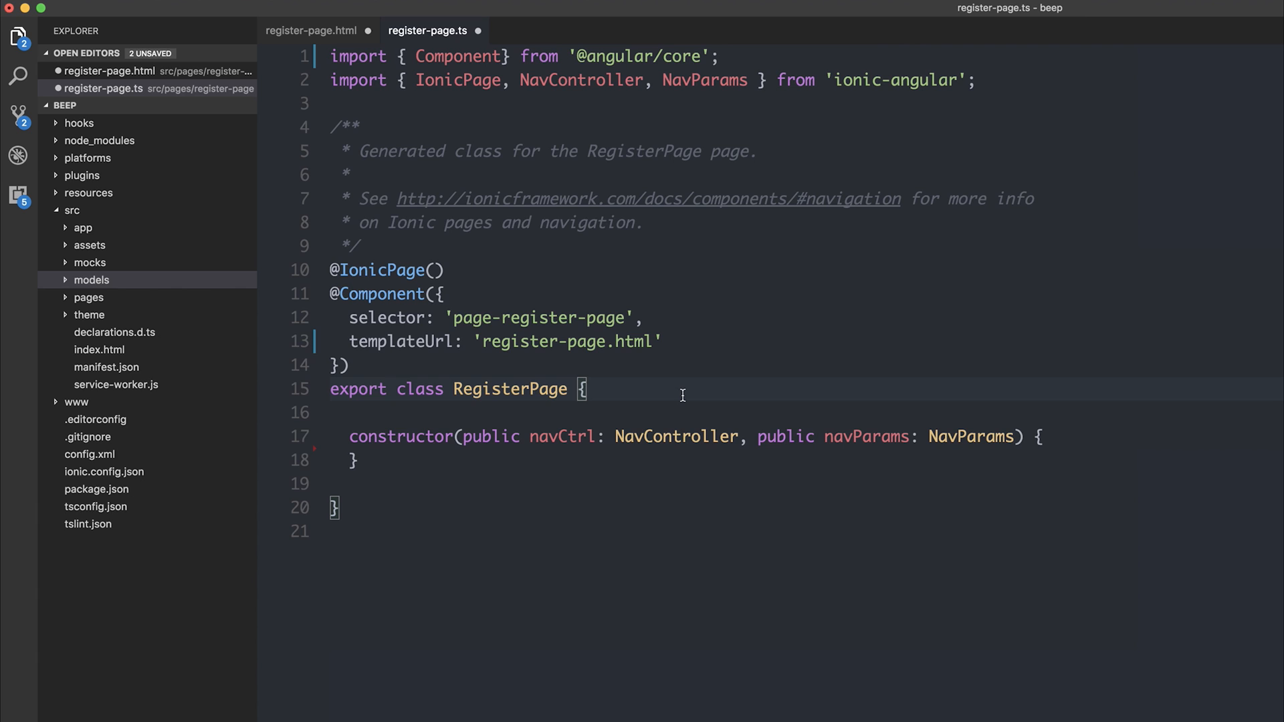
Declare myName = "Paul" in RegisterPage and switch to register-page.html
{"action": "type", "text": "my"}
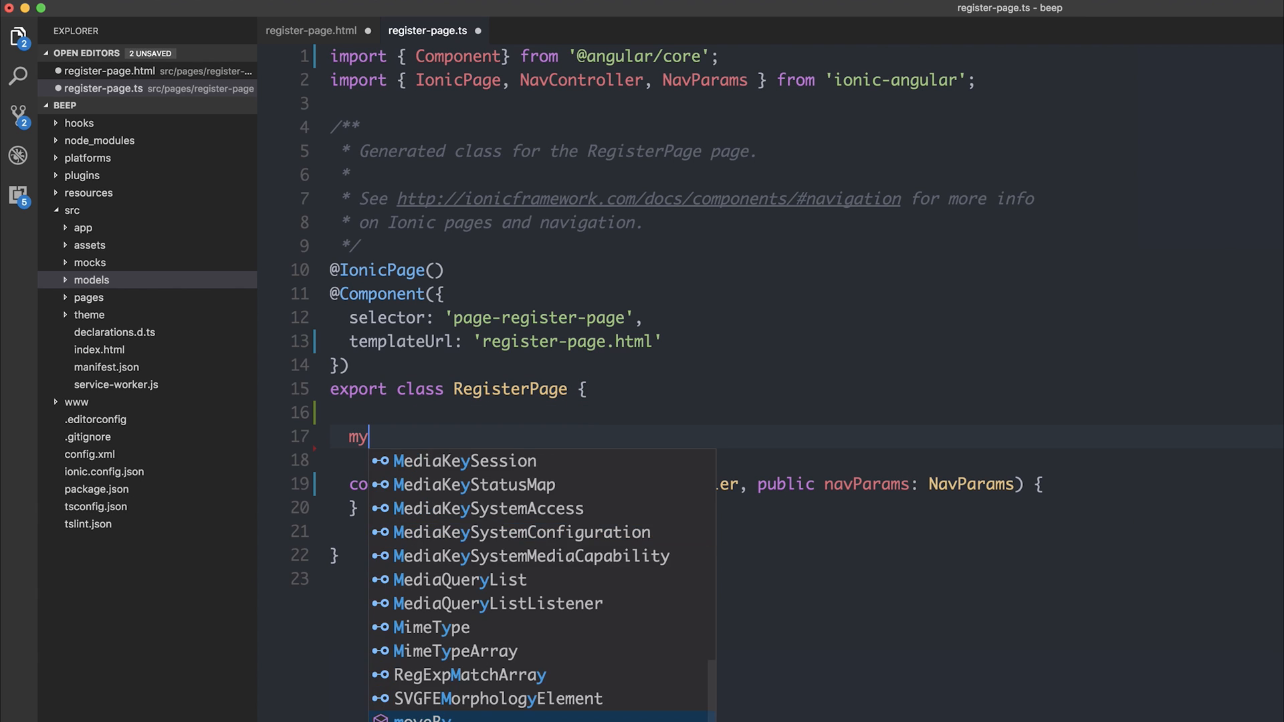
{"action": "type", "text": "Name = \"Paul\";"}
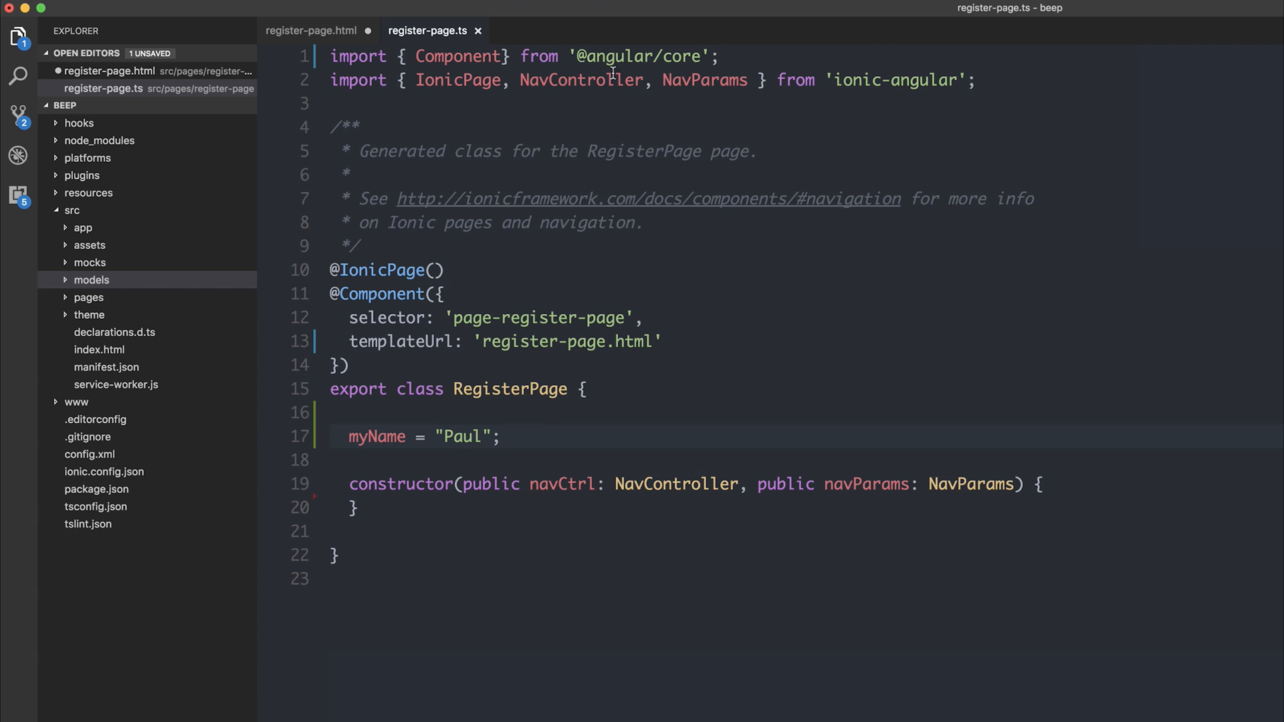
{"action": "left_click", "coordinate": [309, 31]}
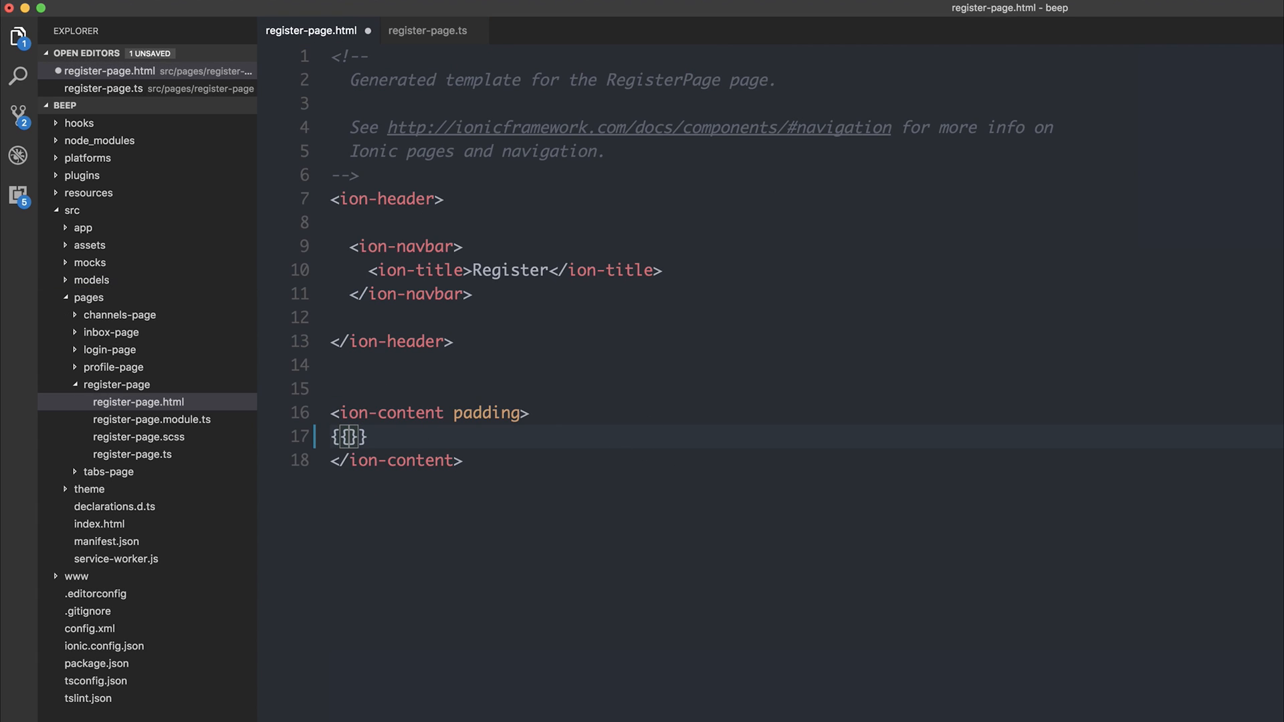
Write myName inside the {{ }} braces, then delete the interpolation from ion-content
{"action": "type", "text": "myName"}
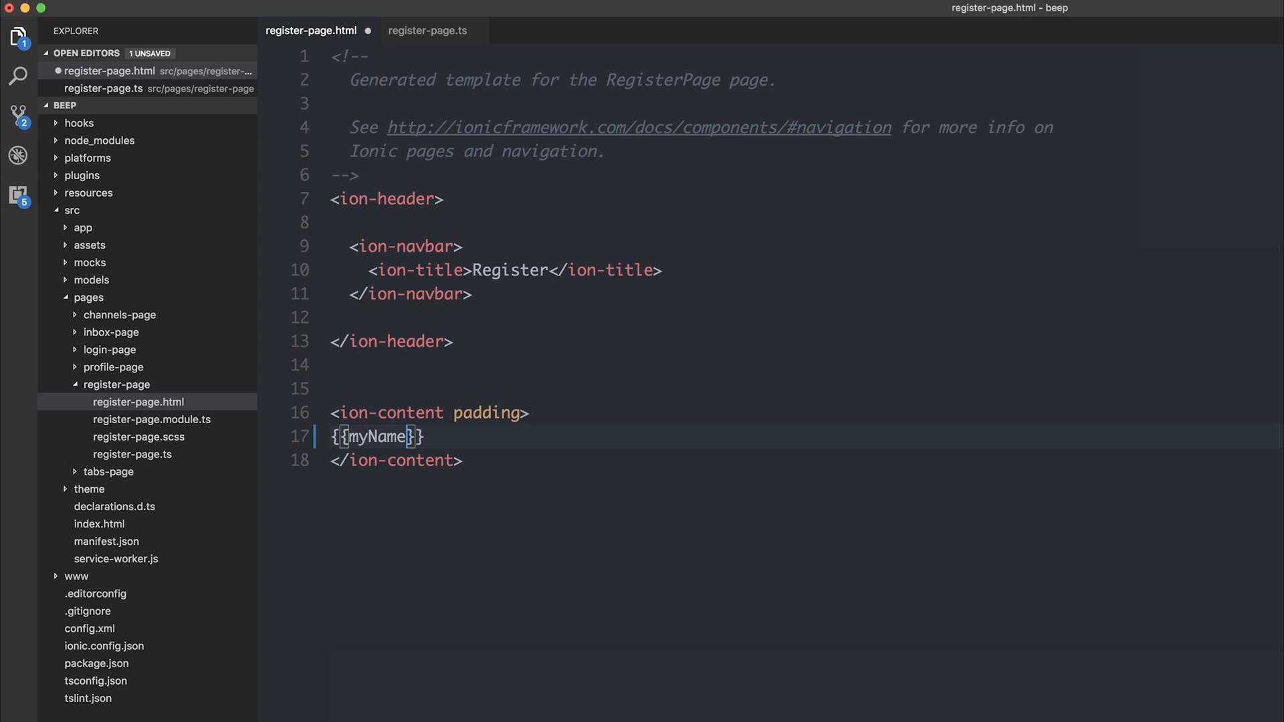
{"action": "key", "text": "Backspace"}
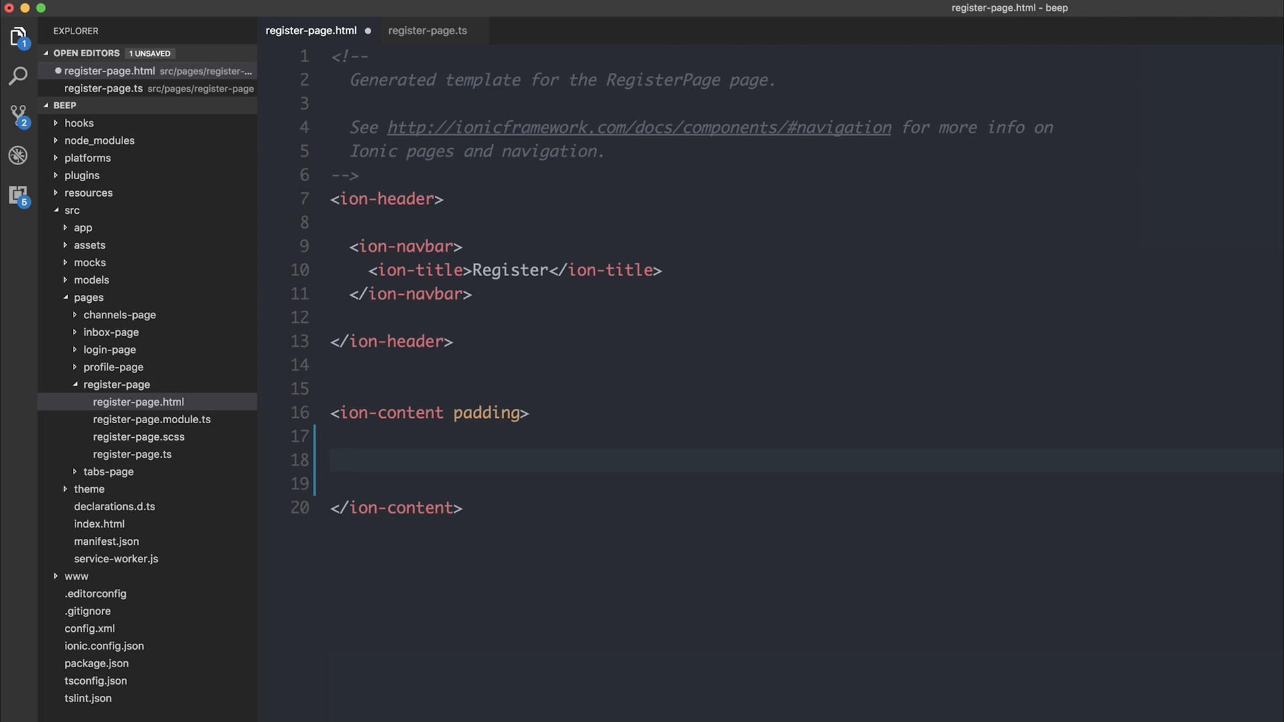
Enter ion-card as plain text on line 18, with no component autocompletion appearing
{"action": "type", "text": "ion"}
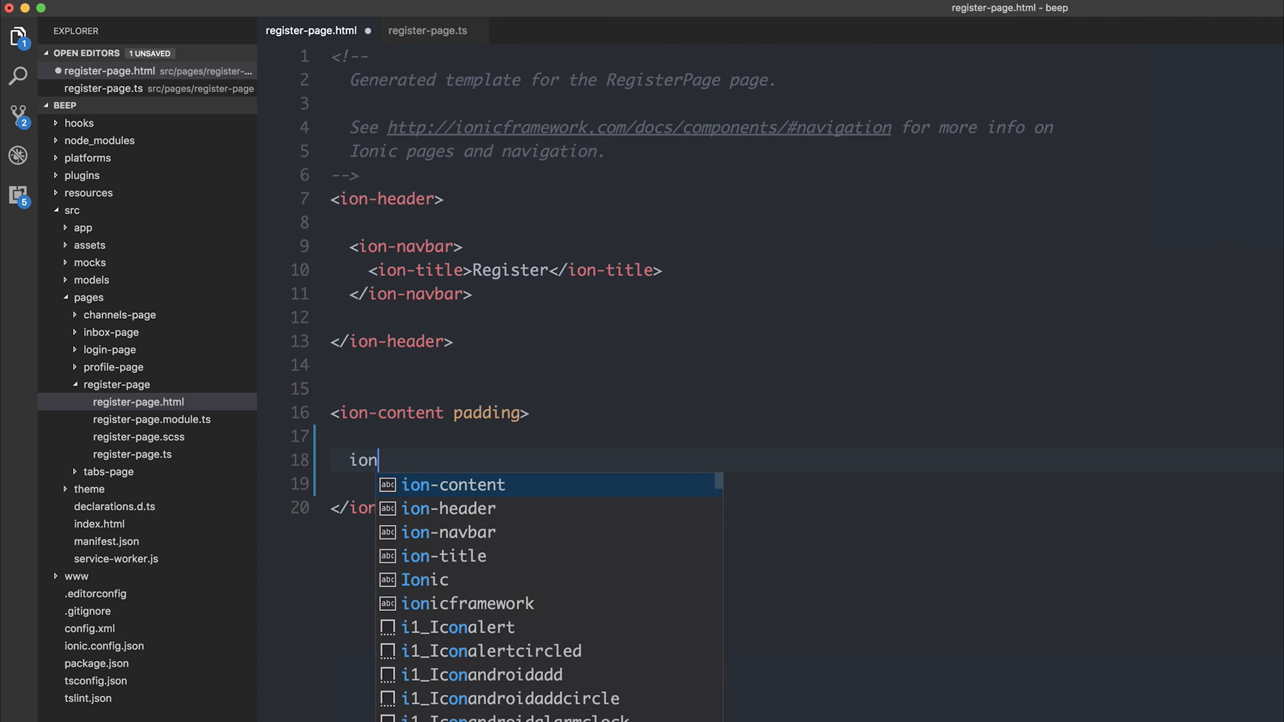
{"action": "type", "text": "-card"}
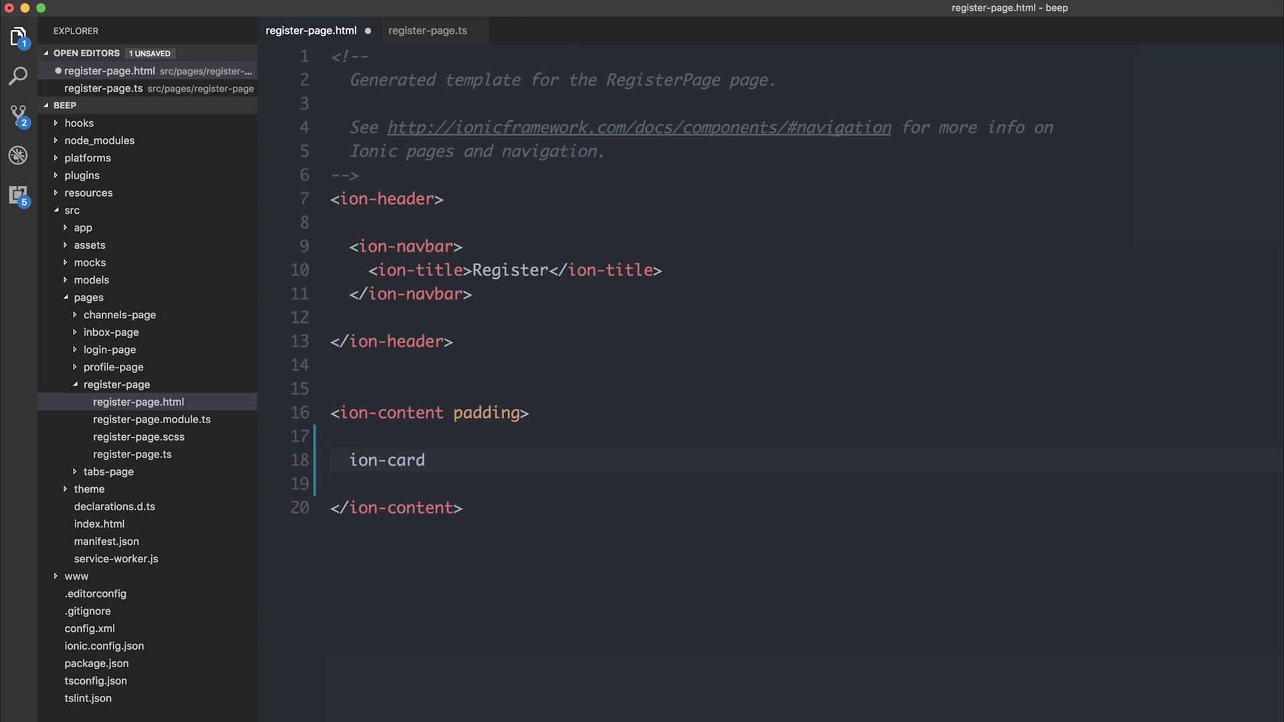
{"action": "mouse_move", "coordinate": [649, 420]}
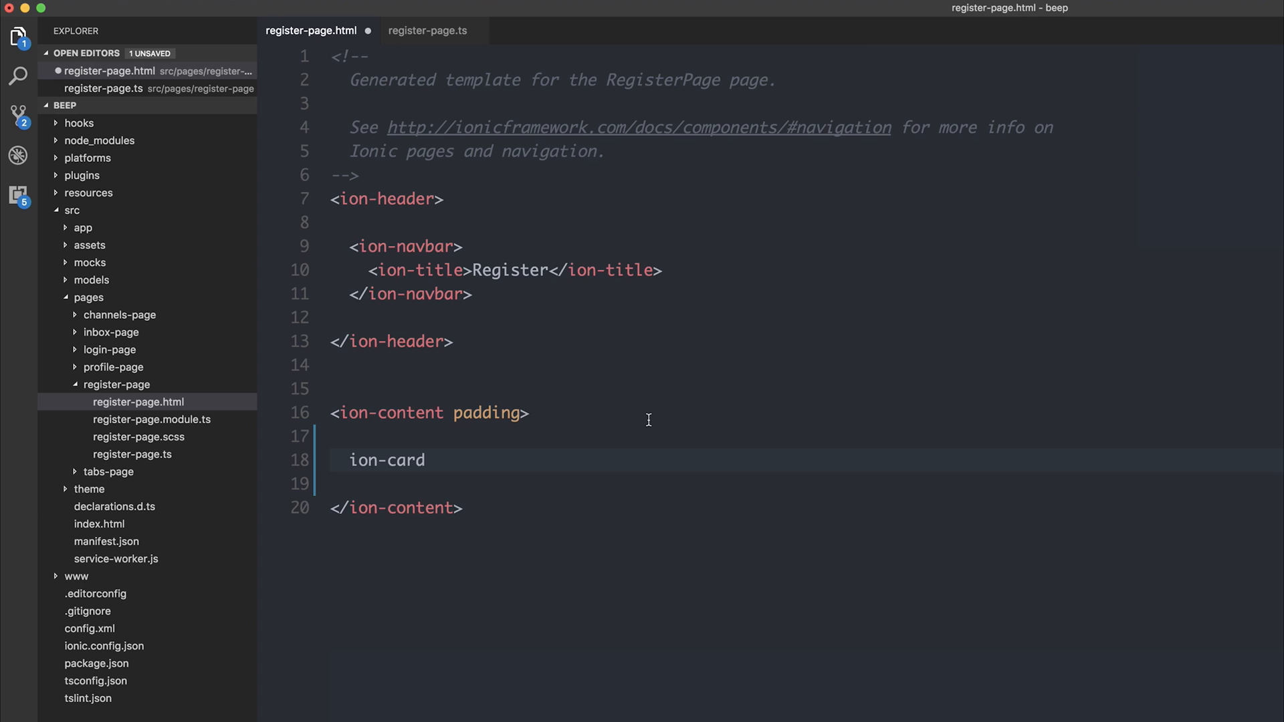
{"action": "mouse_move", "coordinate": [29, 198]}
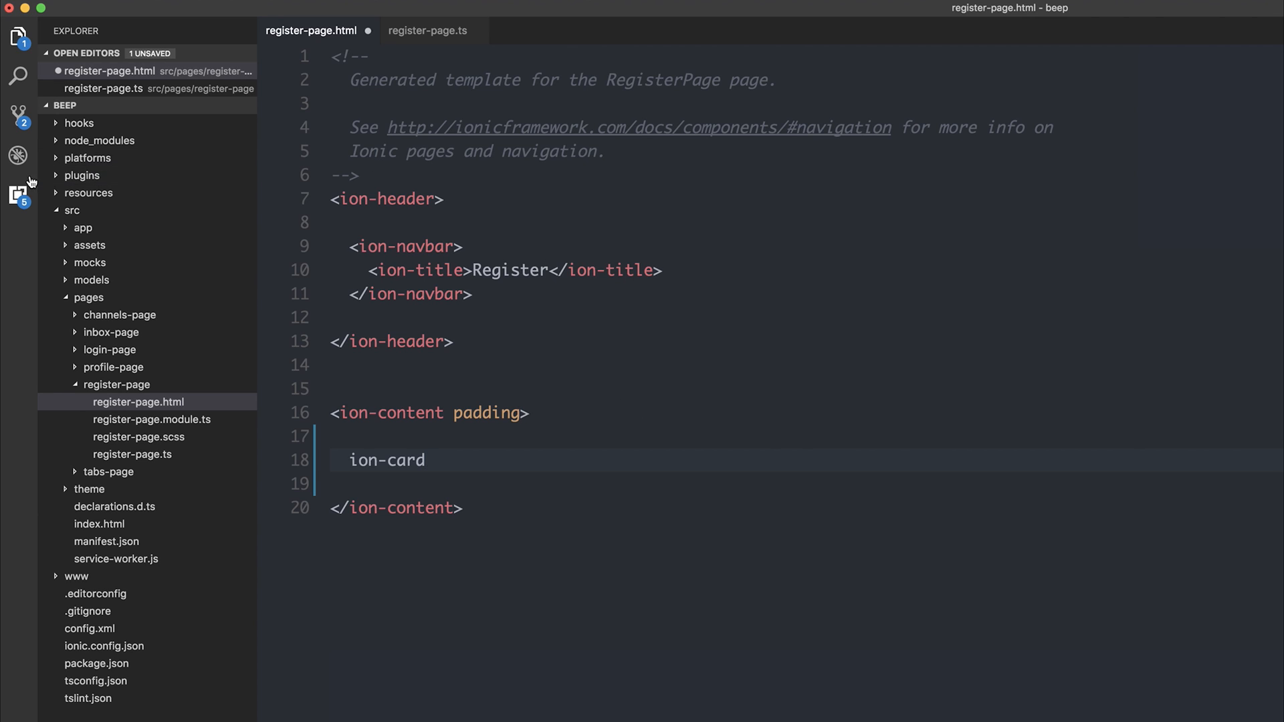
Search the Extensions view for Angular Language Service, then return to the Explorer
{"action": "left_click", "coordinate": [22, 193]}
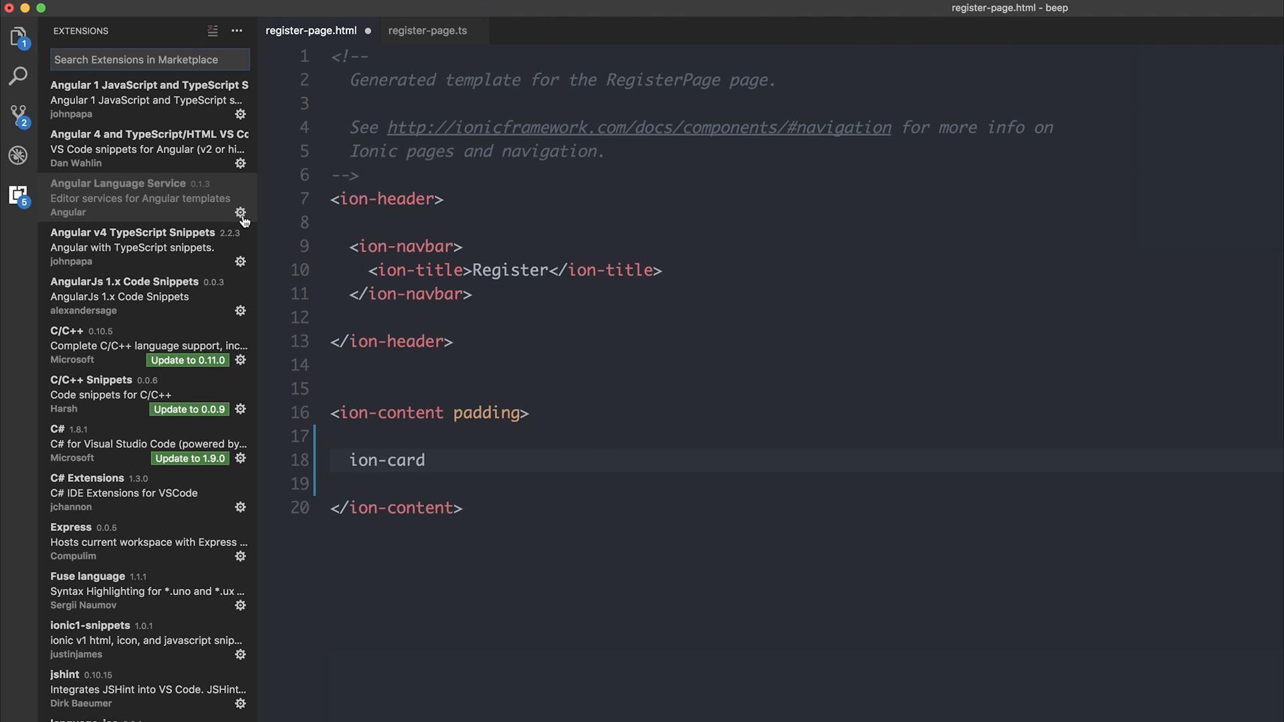
{"action": "type", "text": "angular language service"}
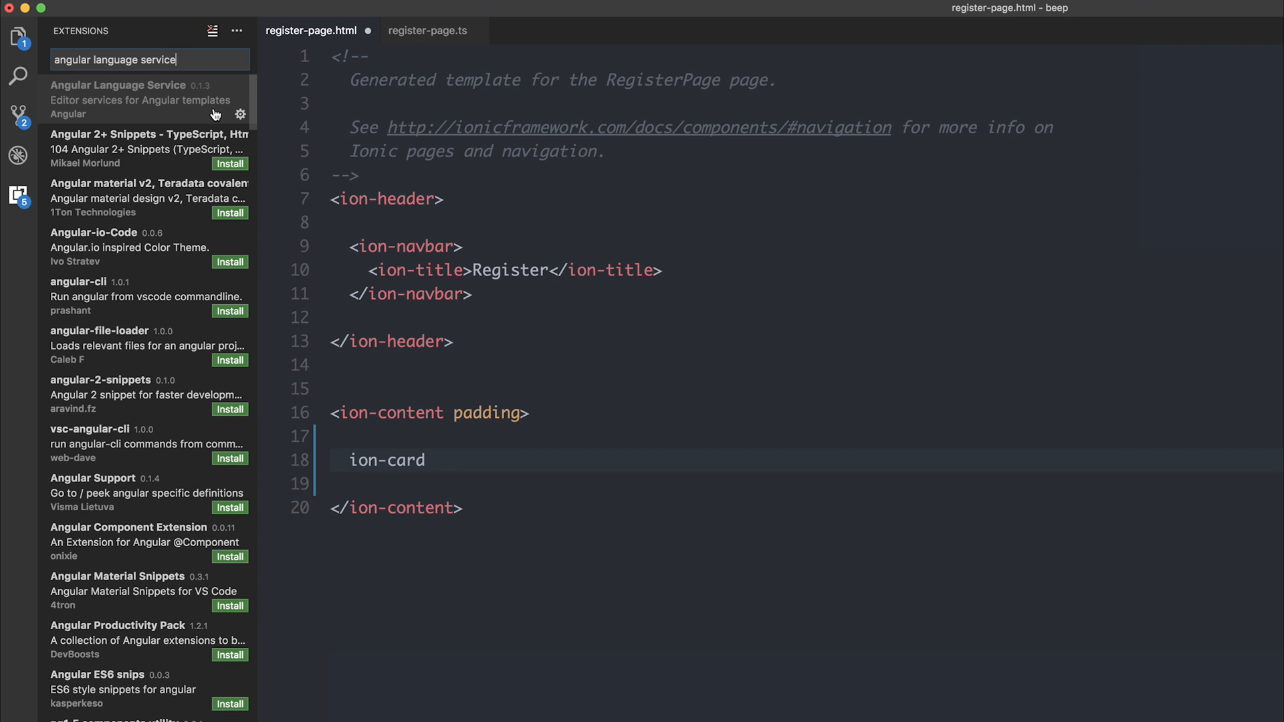
{"action": "mouse_move", "coordinate": [240, 115]}
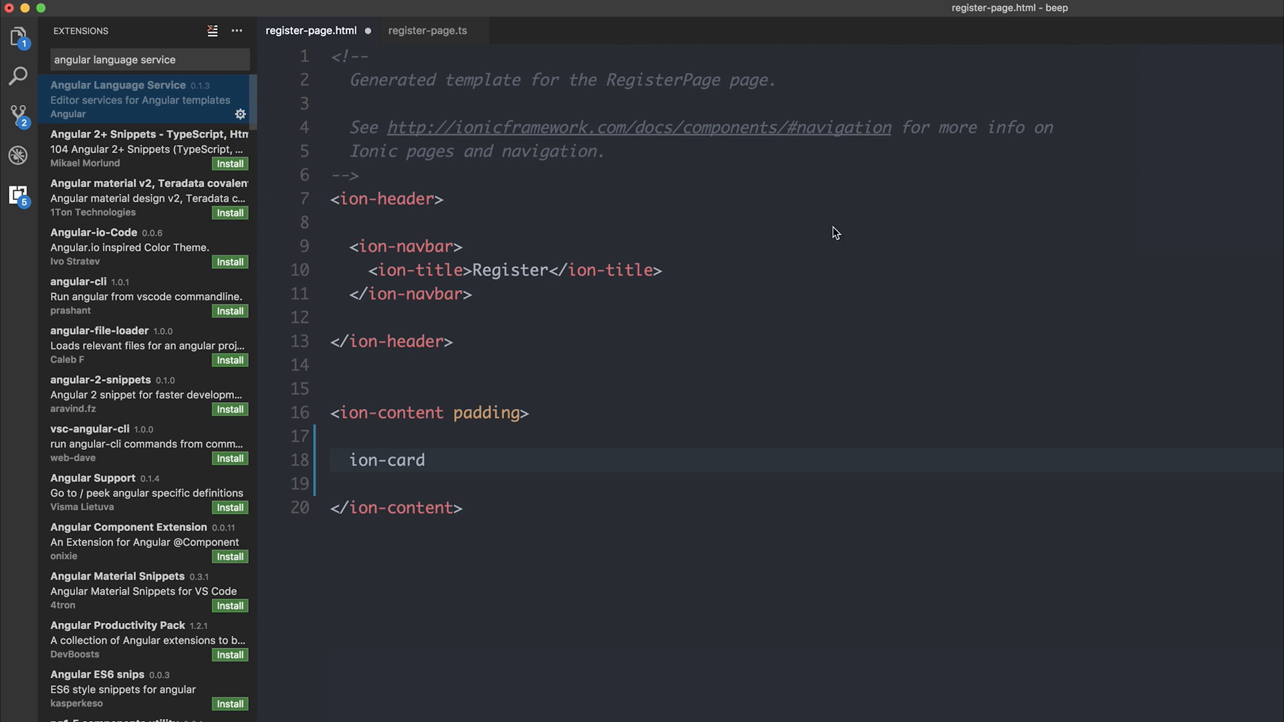
{"action": "left_click", "coordinate": [208, 114]}
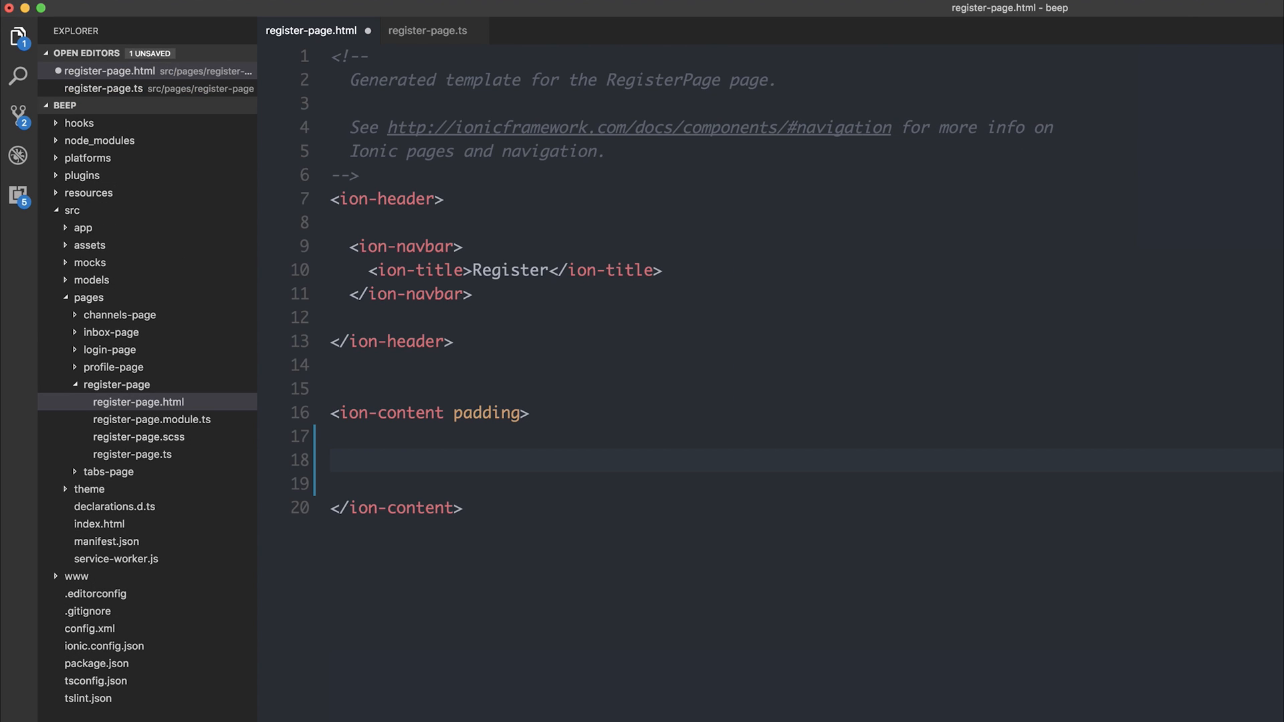
Interpolate {{myName}} via the completion, then jump to its definition in register-page.ts
{"action": "type", "text": "{}}"}
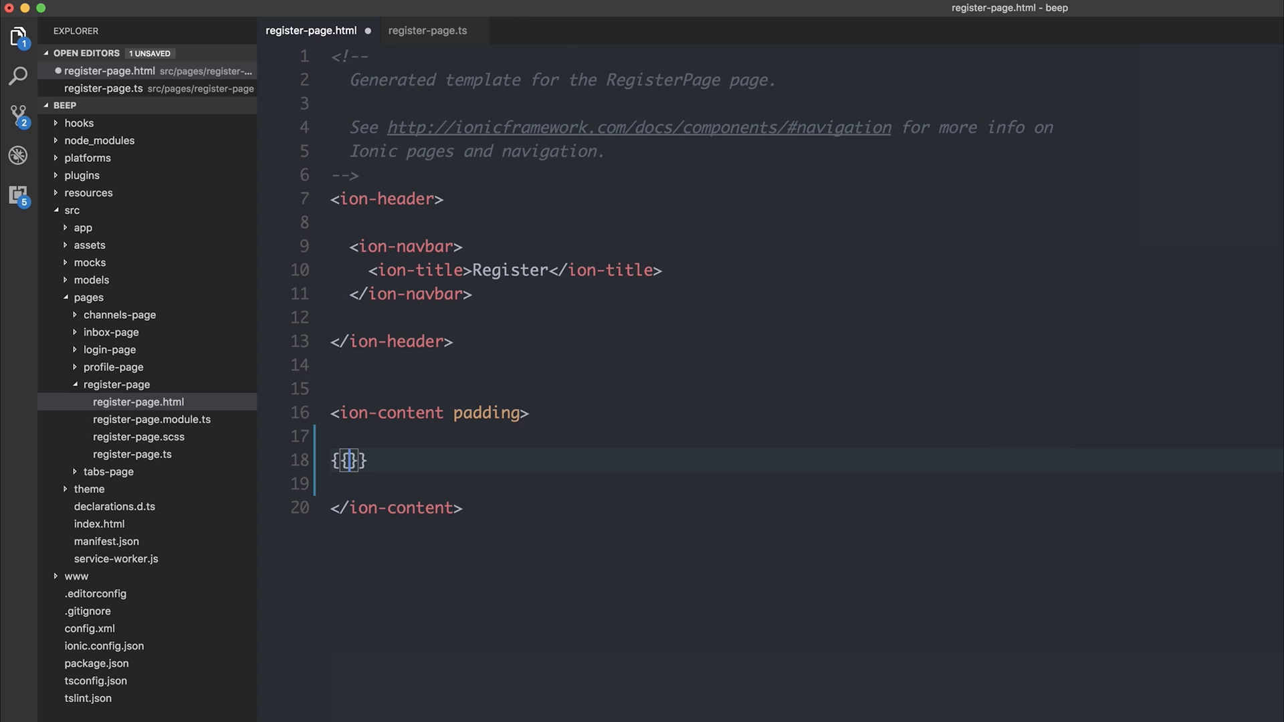
{"action": "type", "text": "m"}
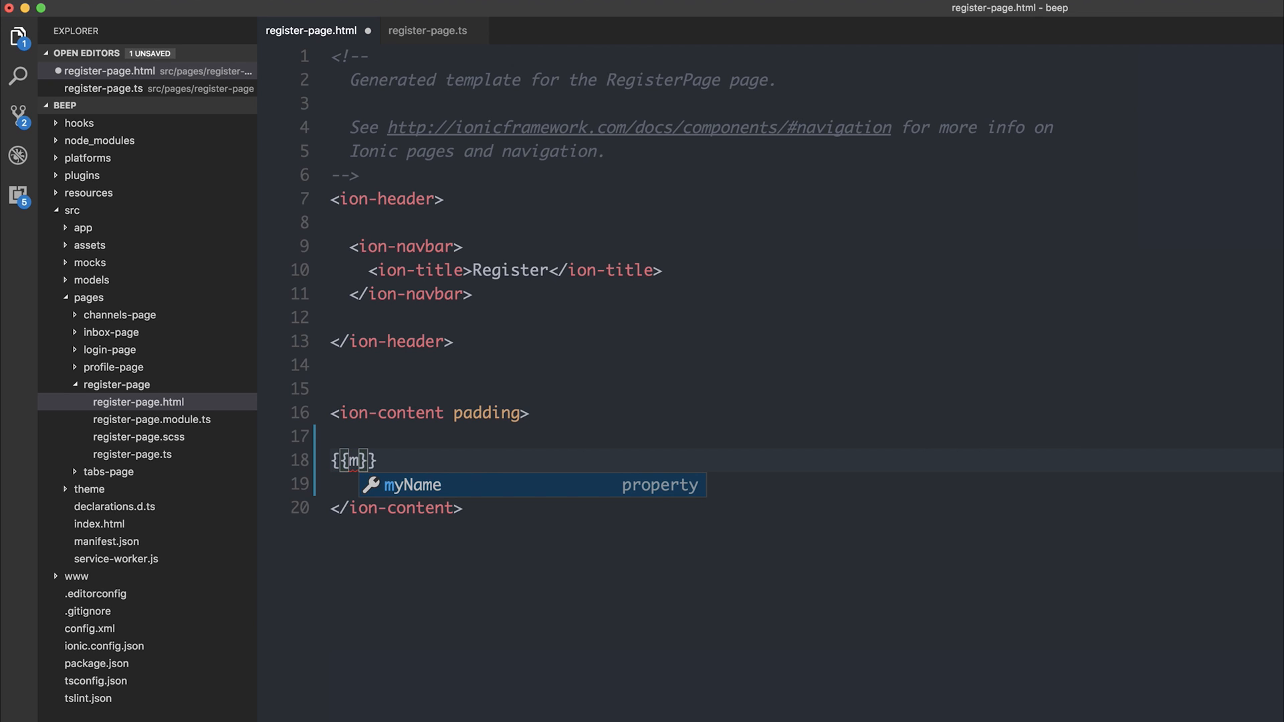
{"action": "key", "text": "Tab"}
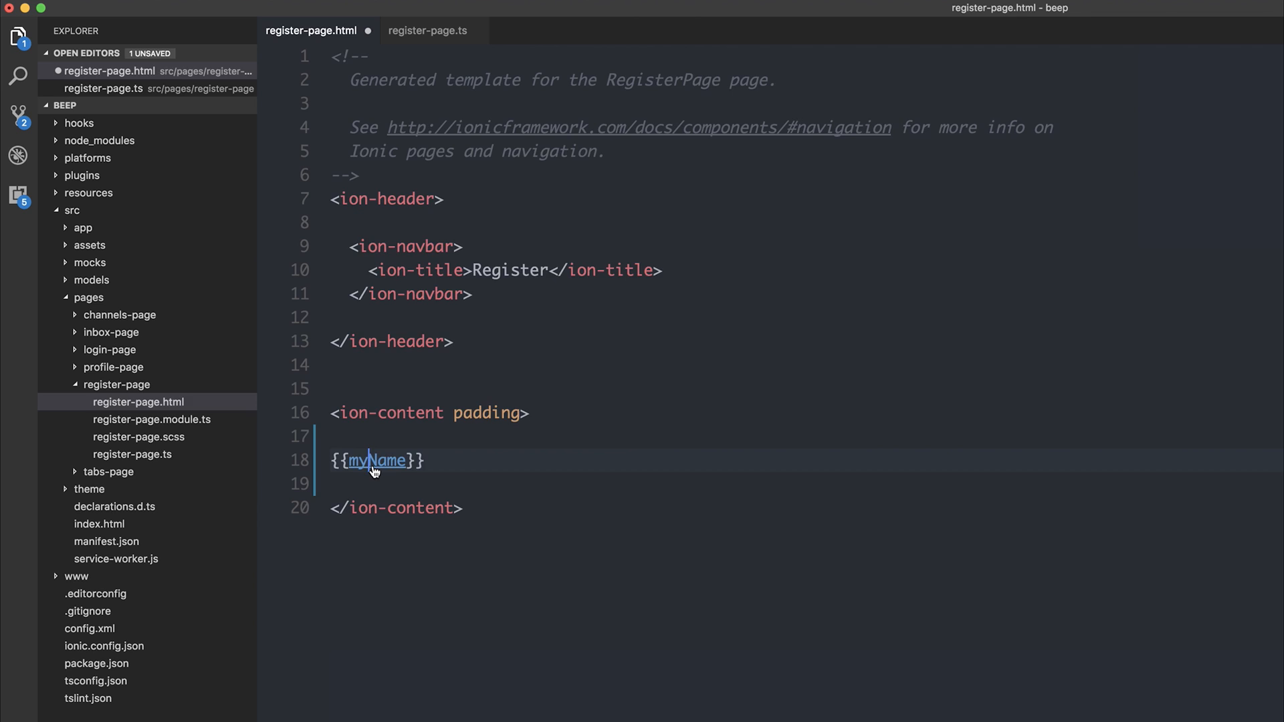
{"action": "left_click", "coordinate": [436, 31]}
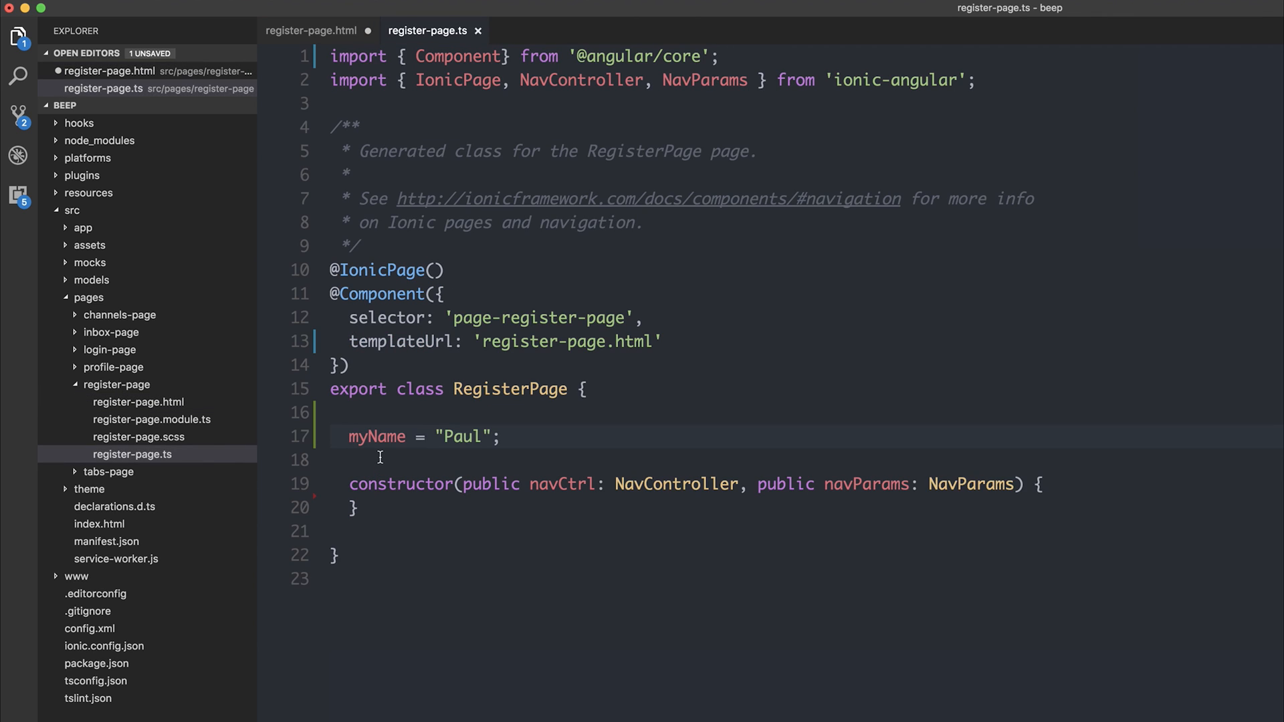
{"action": "mouse_move", "coordinate": [457, 394]}
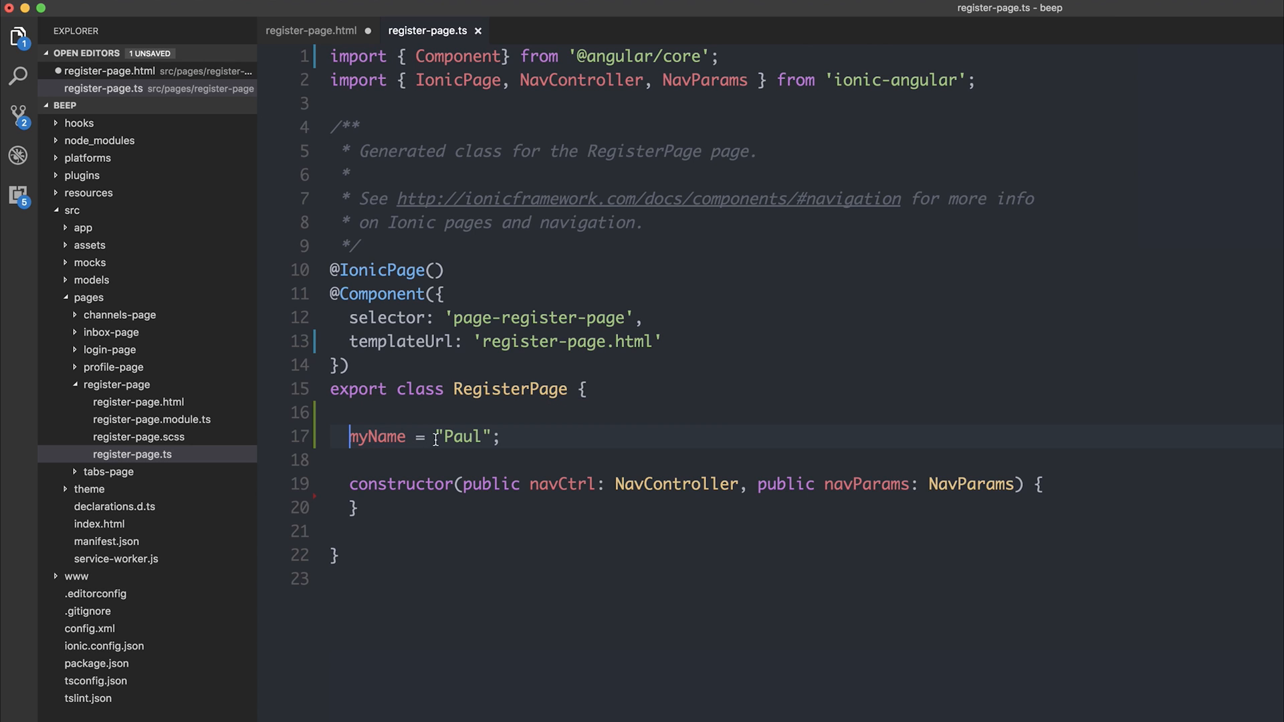
Return to register-page.html and clear the {{myName}} line
{"action": "left_click", "coordinate": [308, 30]}
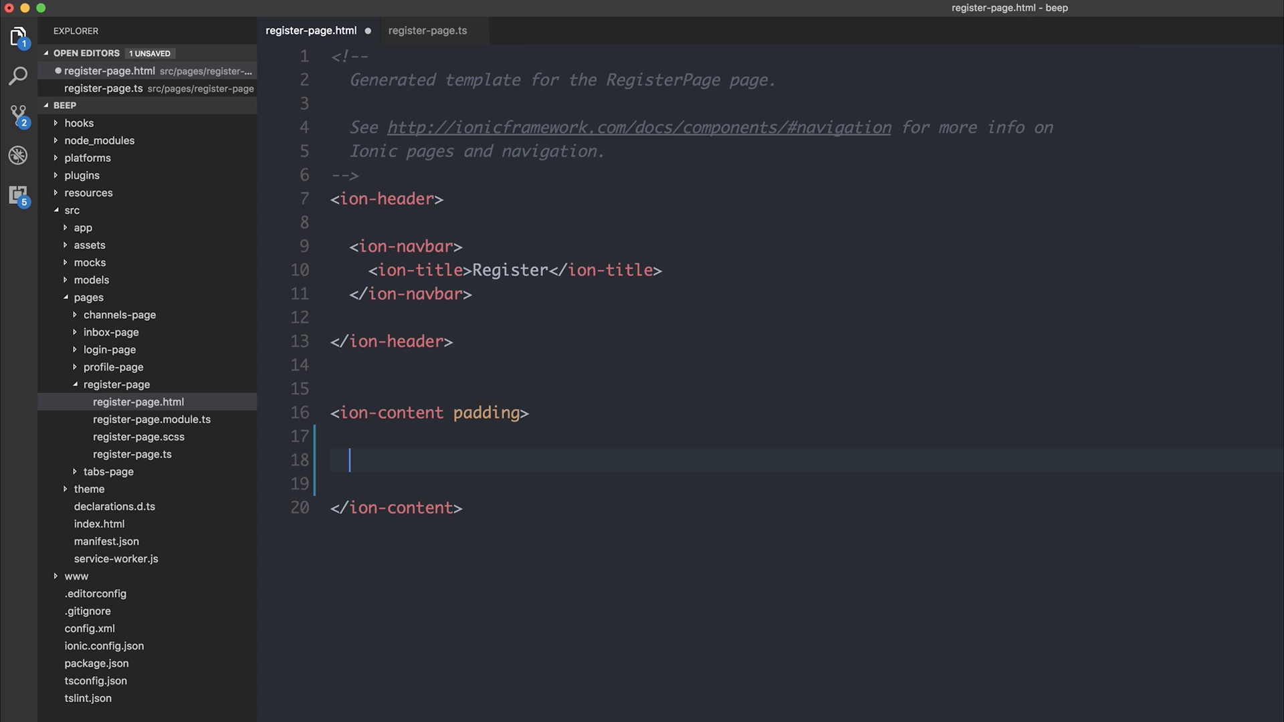
Build an ion-card with ion-card-header and ion-card-content from suggestions, starting a button inside
{"action": "type", "text": "ion-card>"}
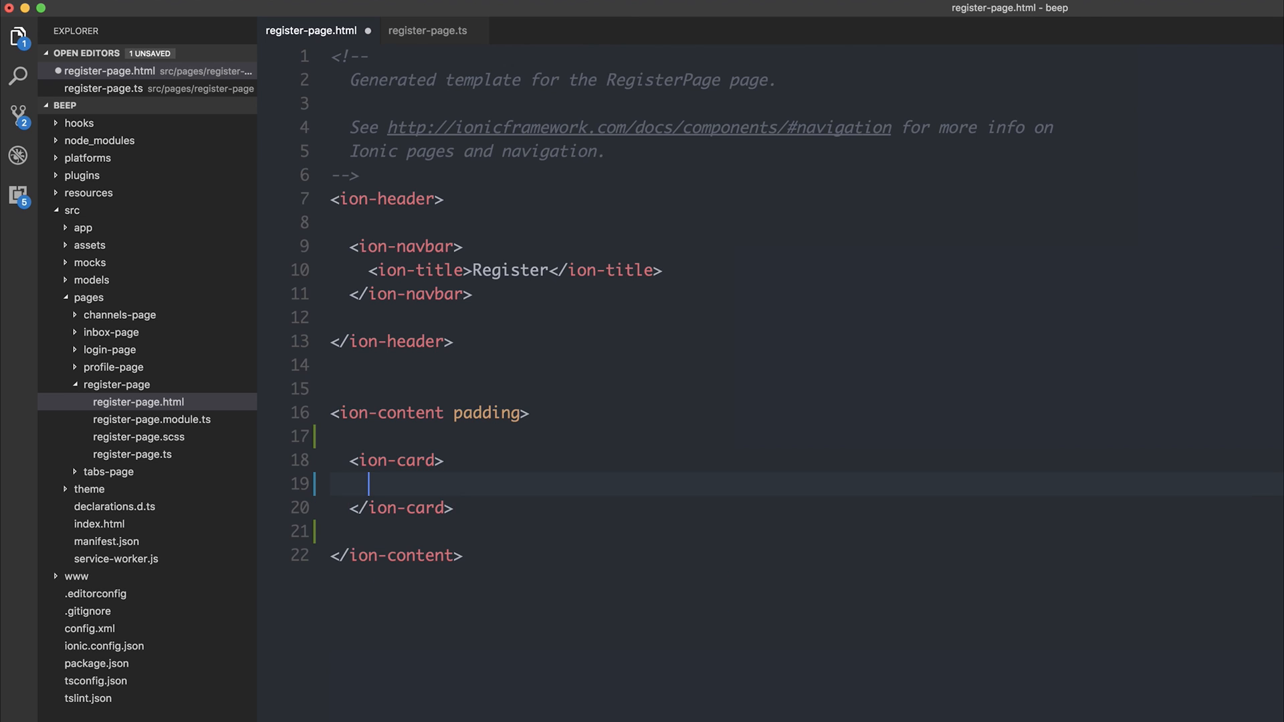
{"action": "type", "text": "ion-card"}
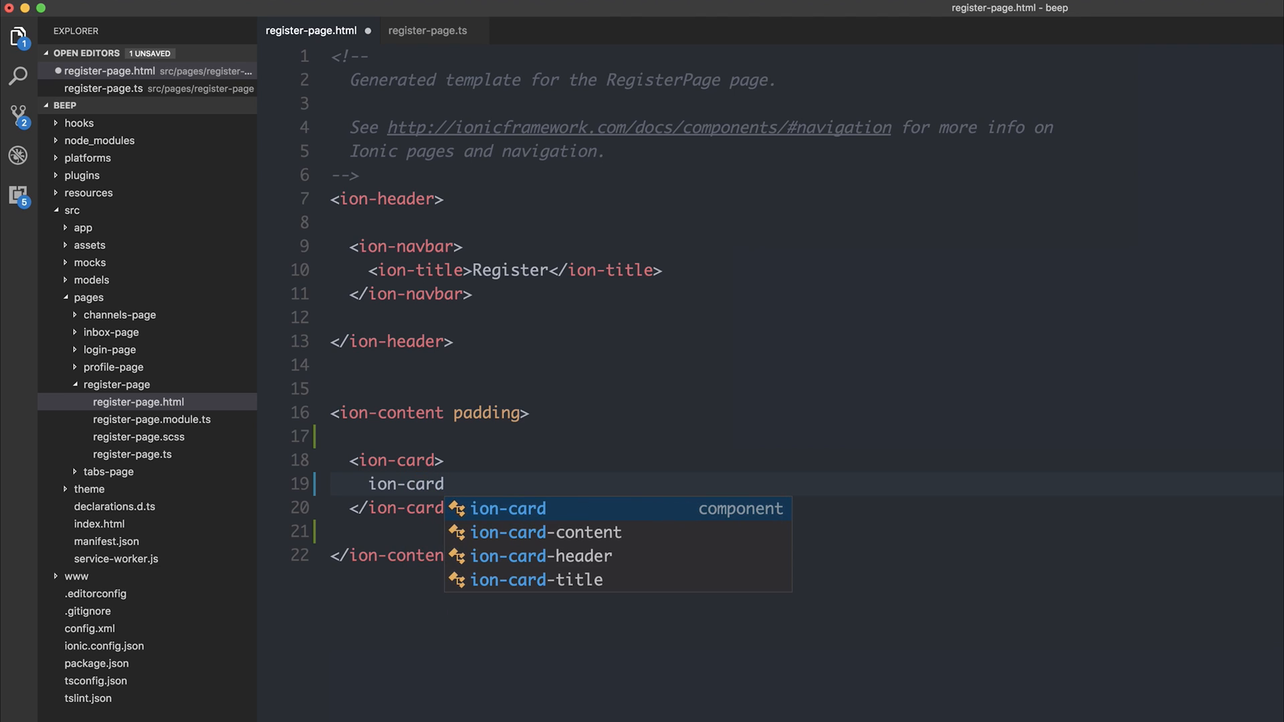
{"action": "key", "text": "Down"}
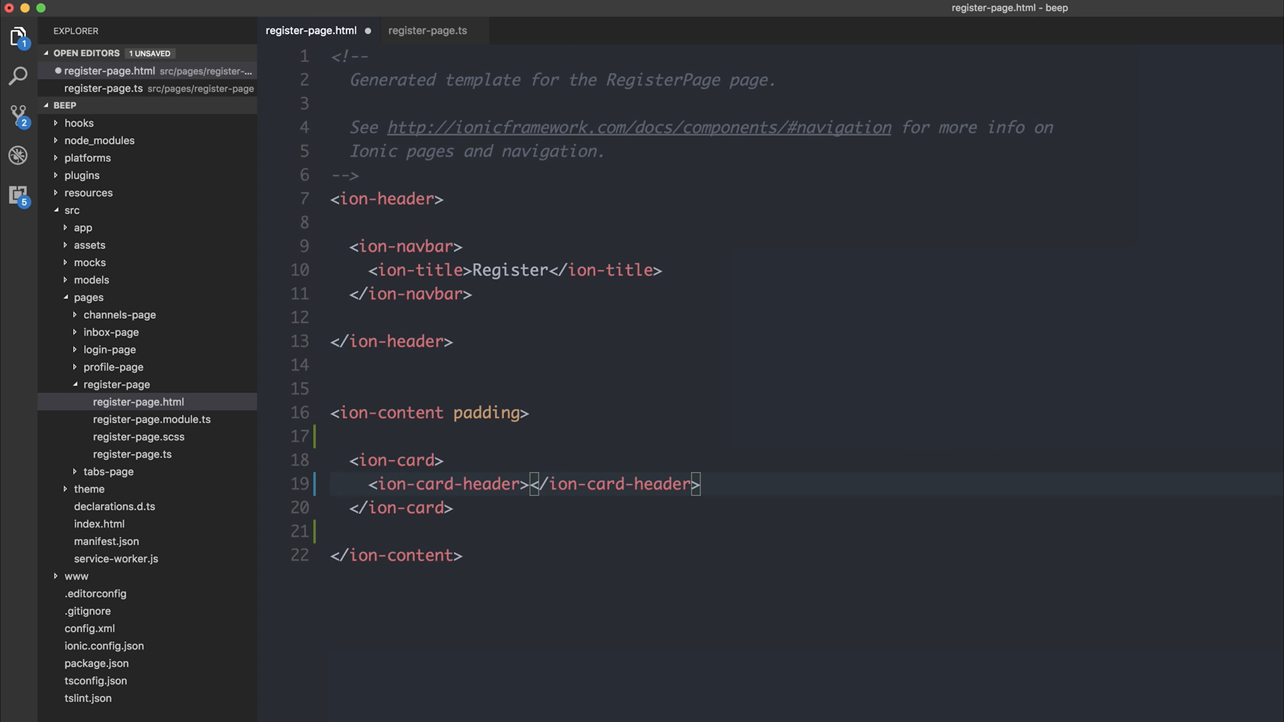
{"action": "type", "text": "ion-card-content></ion-card-content>"}
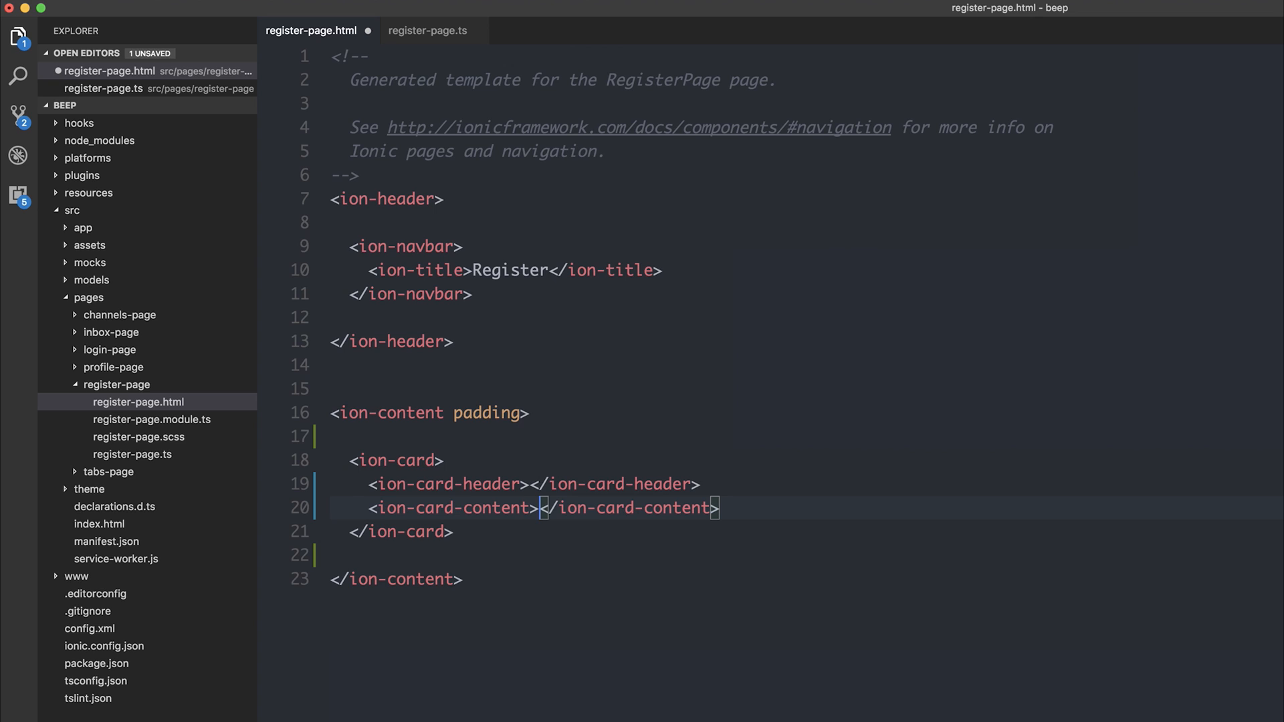
{"action": "type", "text": "button (click)=\"\"></button>"}
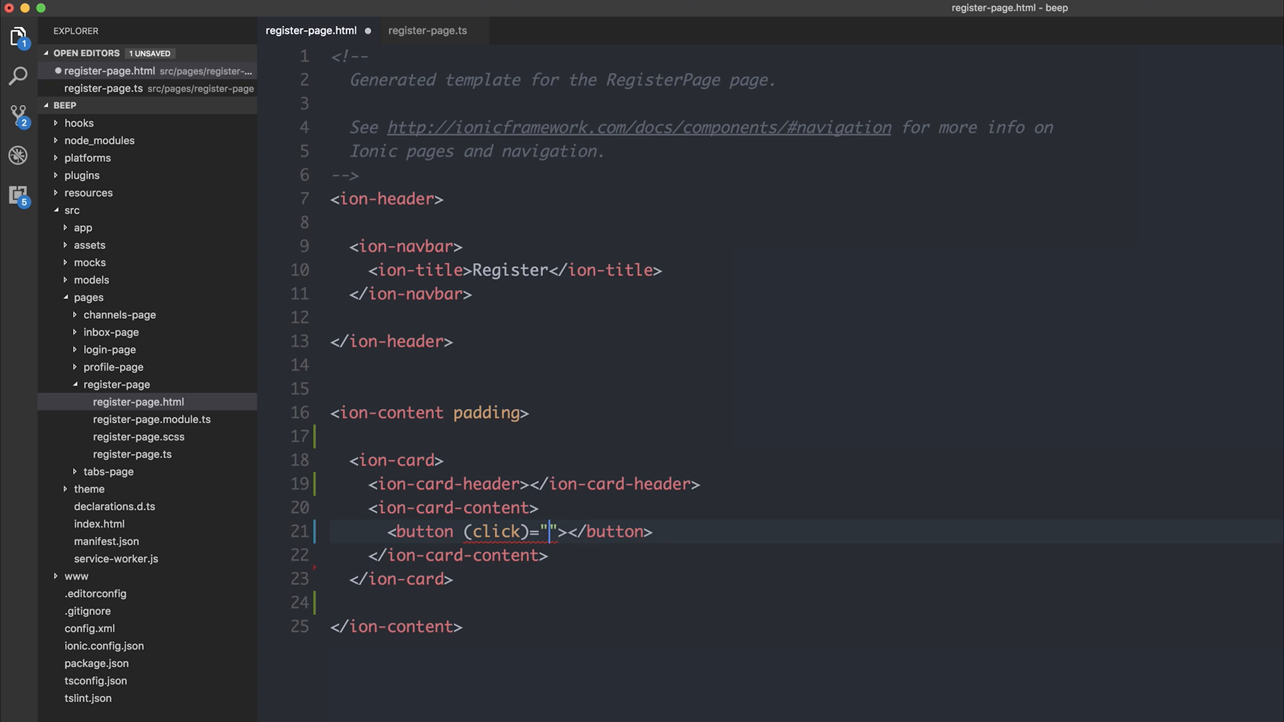
Bind the button's click event to register()
{"action": "type", "text": "register()"}
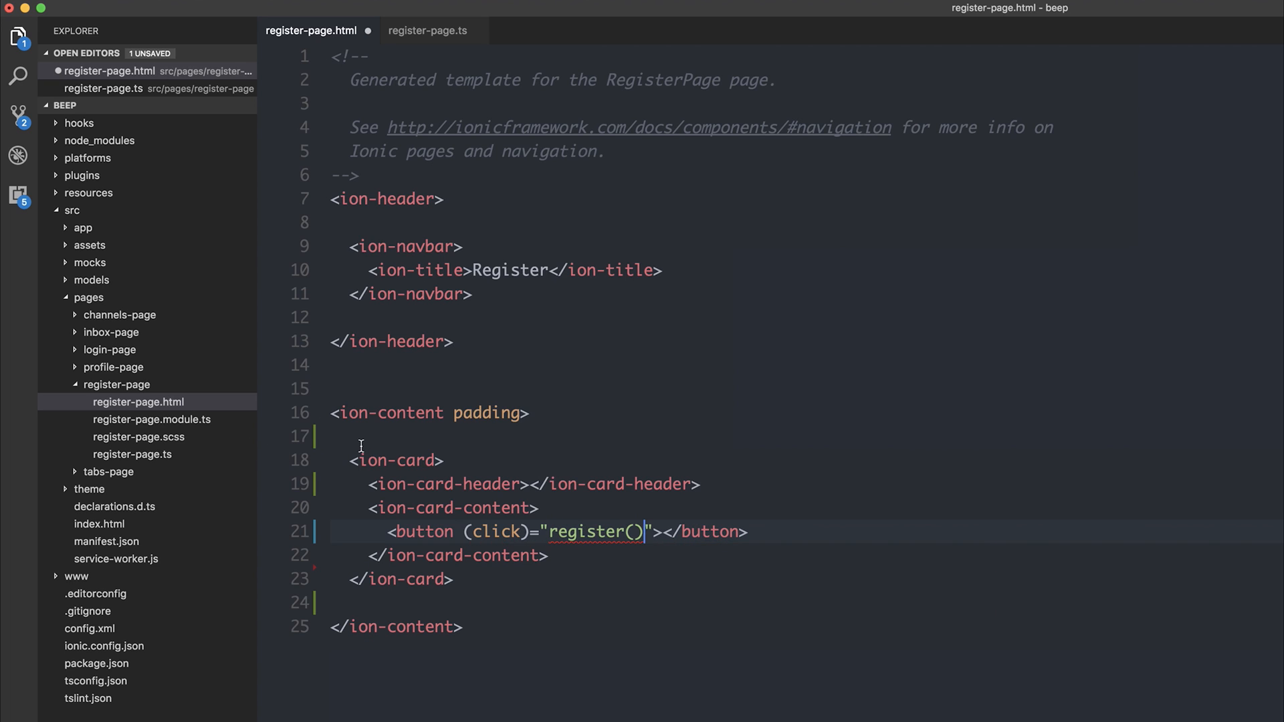
{"action": "mouse_move", "coordinate": [708, 646]}
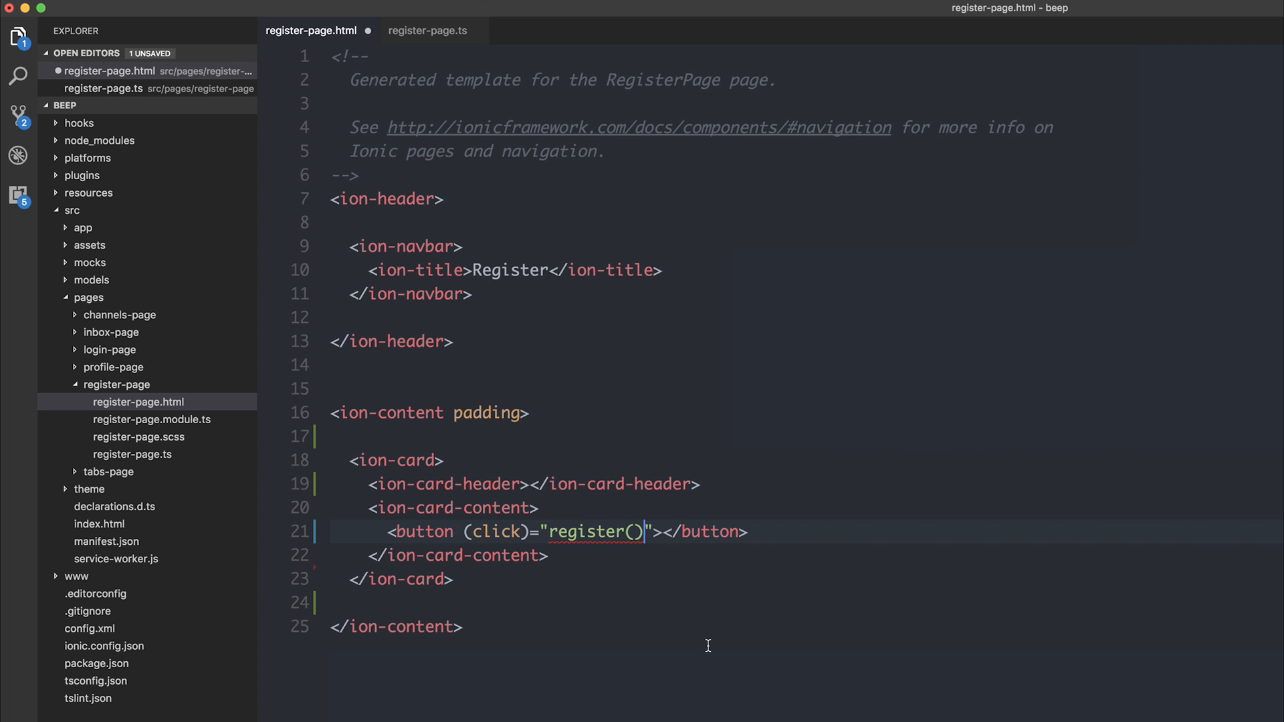
{"action": "mouse_move", "coordinate": [605, 541]}
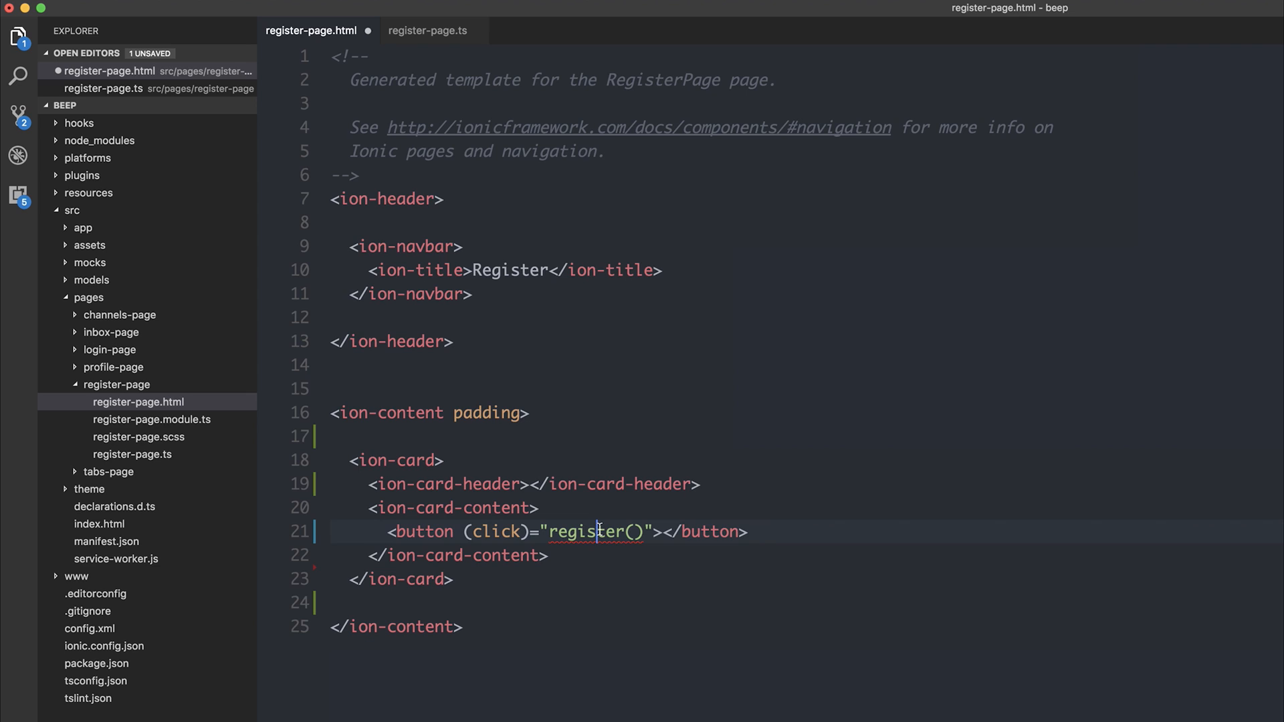
{"action": "mouse_move", "coordinate": [598, 533]}
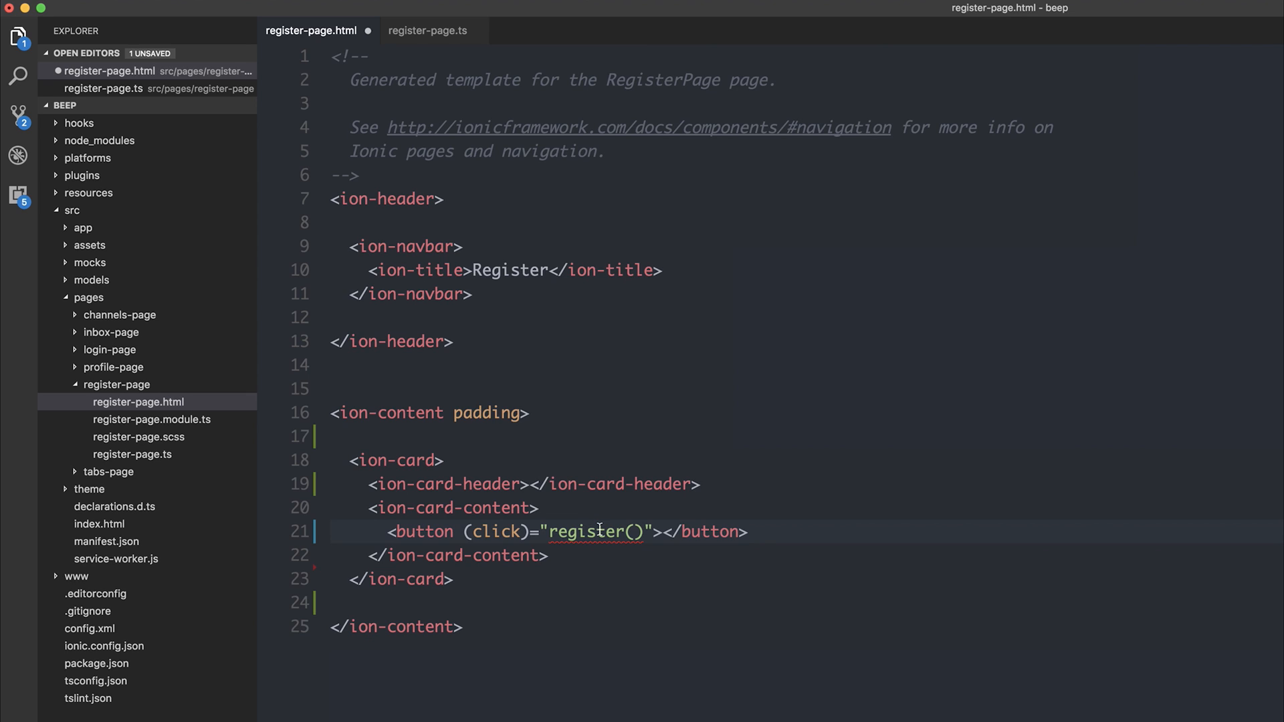